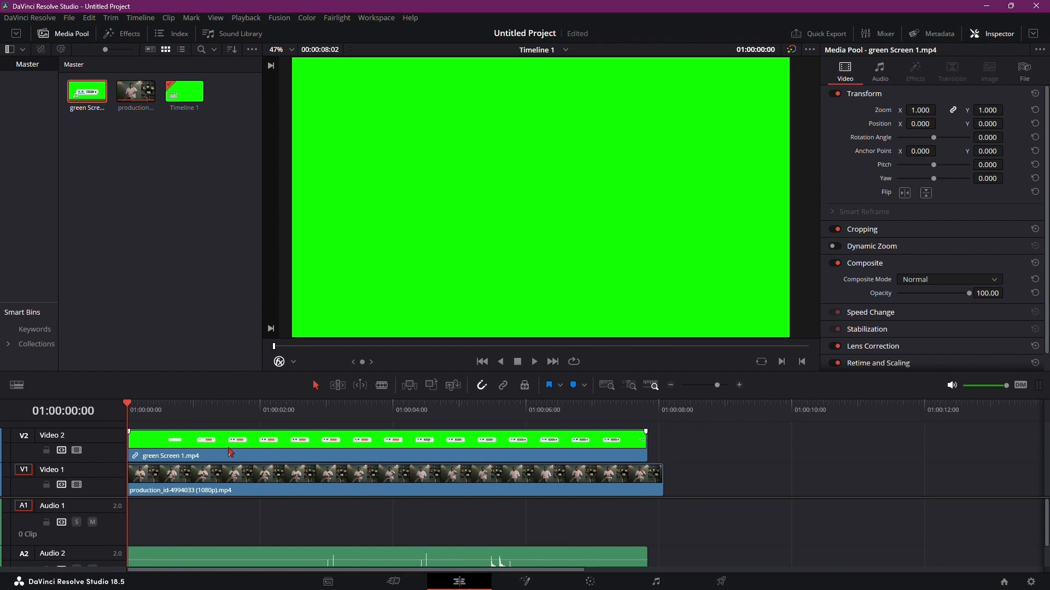
Show the Effects Library in place of the media clips.
click(127, 33)
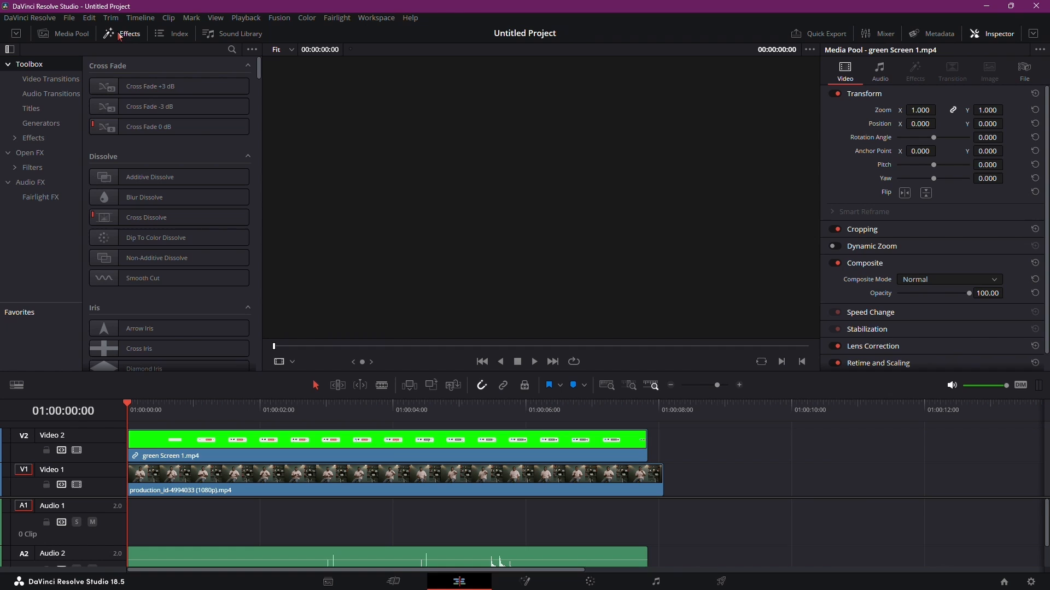
Expand the Open FX category to reach the 3D Keyer effect.
click(291, 410)
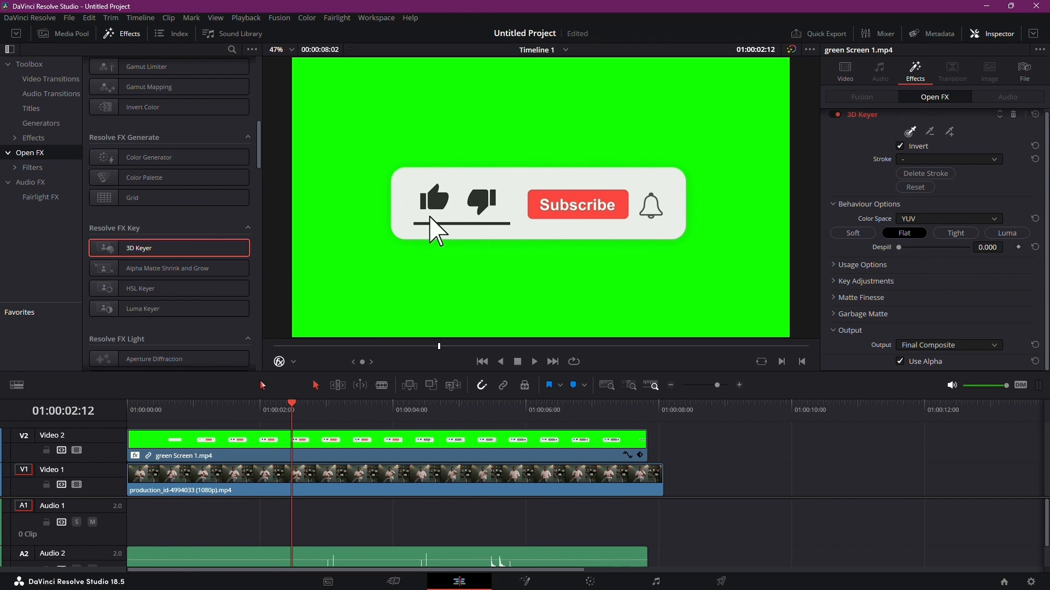
Start the 3D Keyer picker to sample the green background.
click(292, 362)
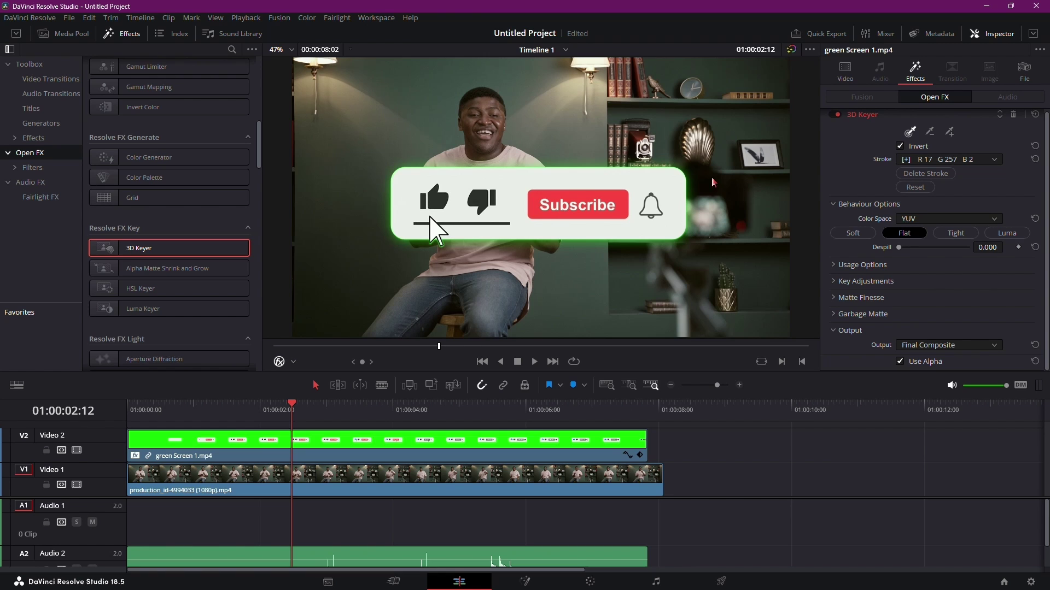
mouse_move(752, 221)
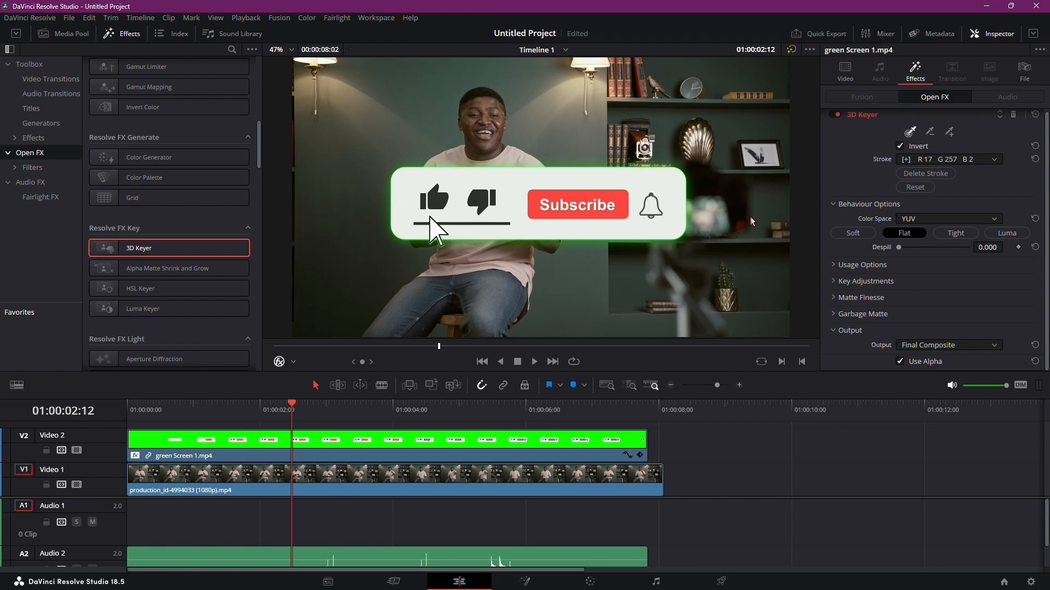
mouse_move(946, 298)
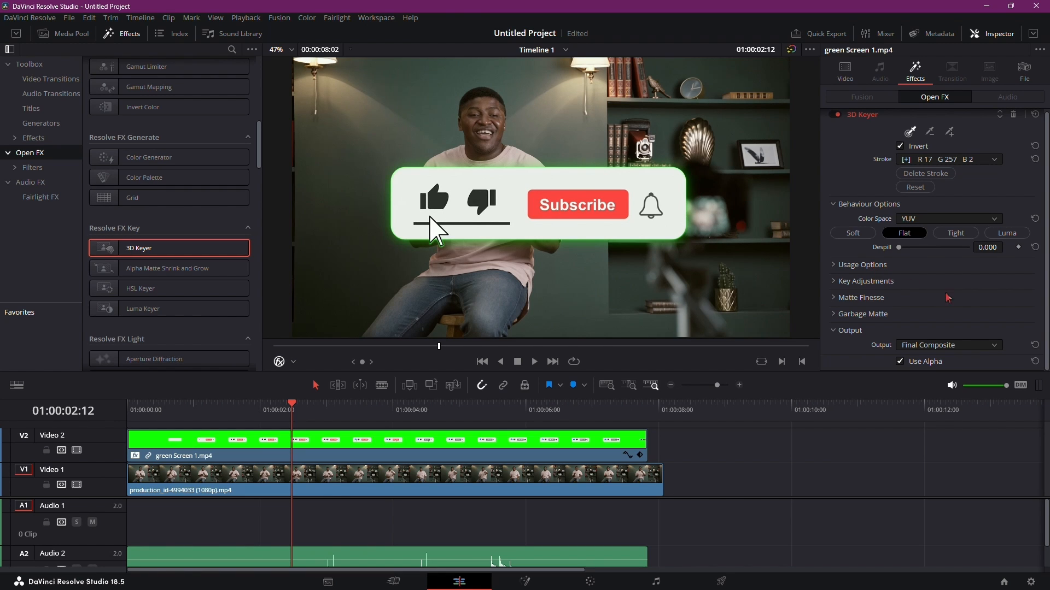
mouse_move(1019, 304)
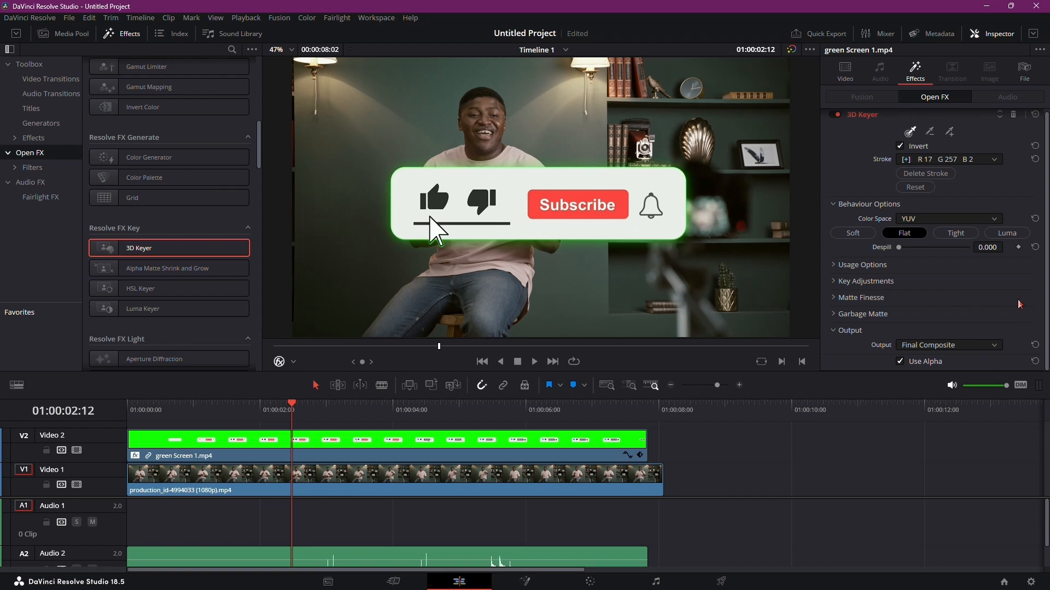
mouse_move(940, 259)
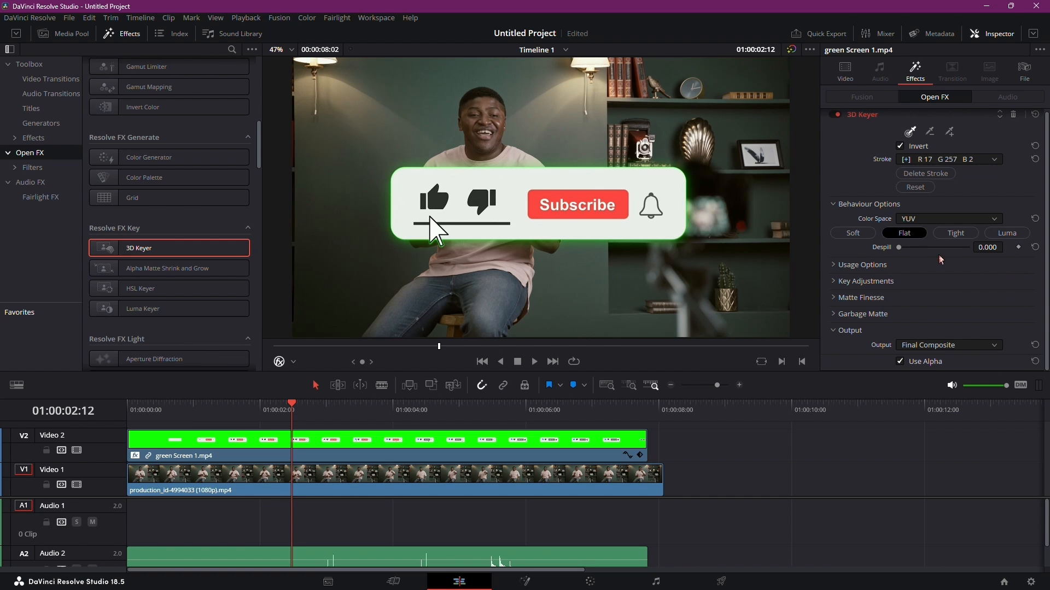
In Matte Finesse, set Clean Black to about 22.5 to remove the green fringe.
click(860, 298)
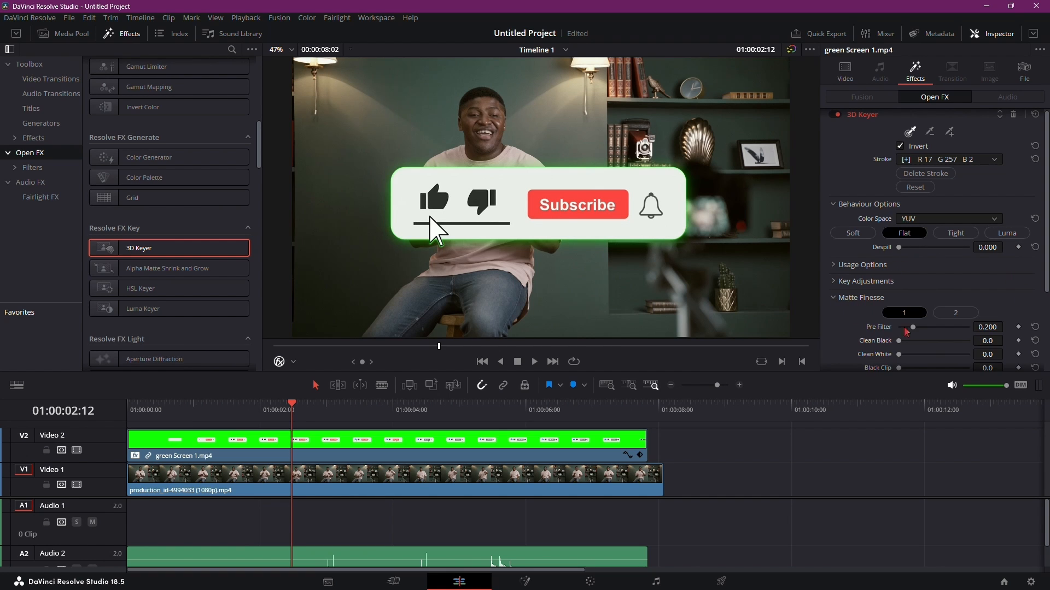
scroll(down, 3)
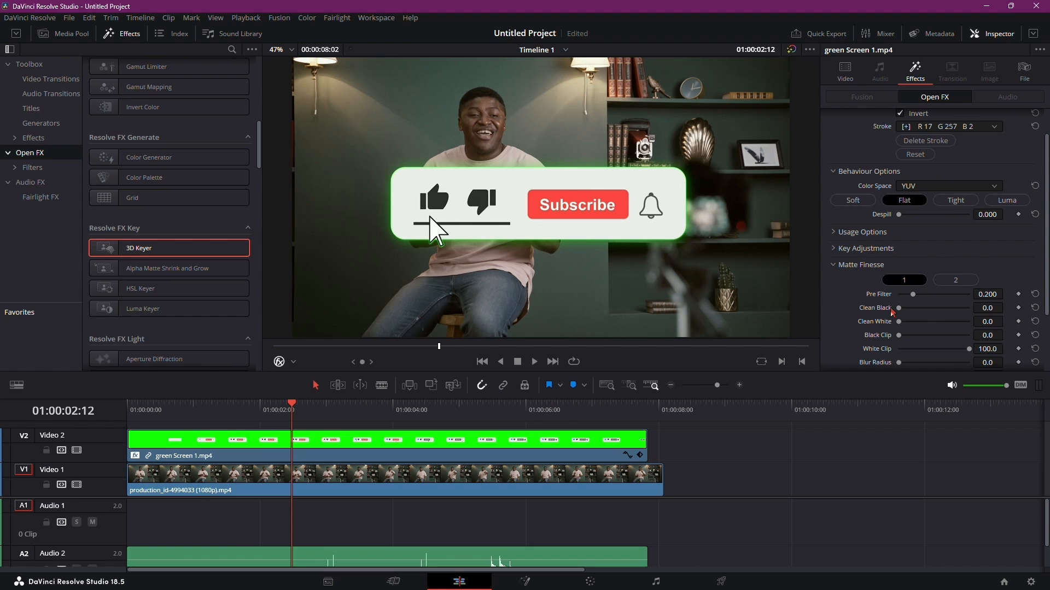
drag(900, 307, 928, 307)
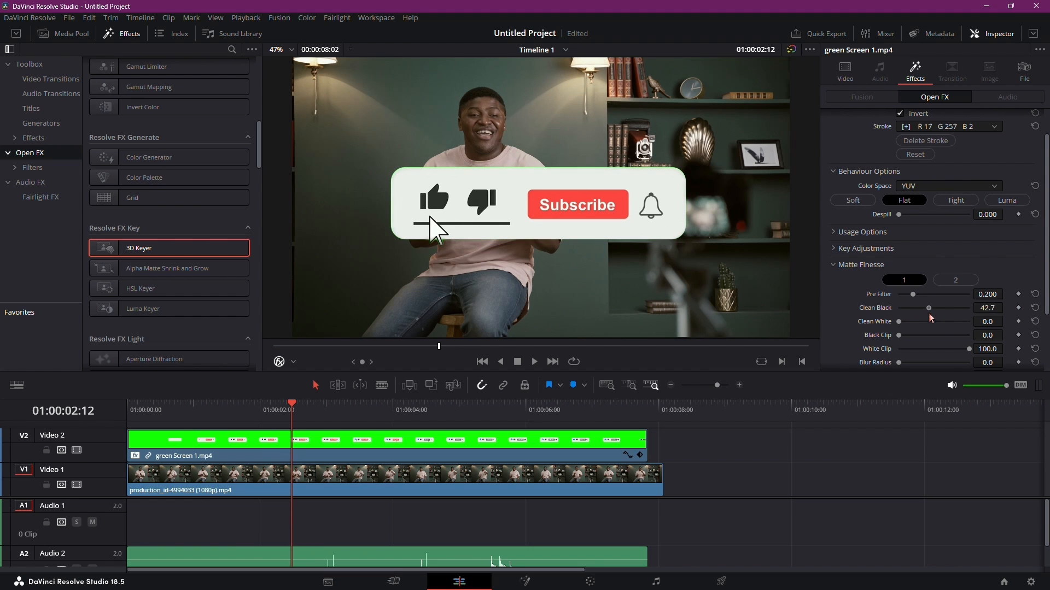
drag(928, 308, 937, 308)
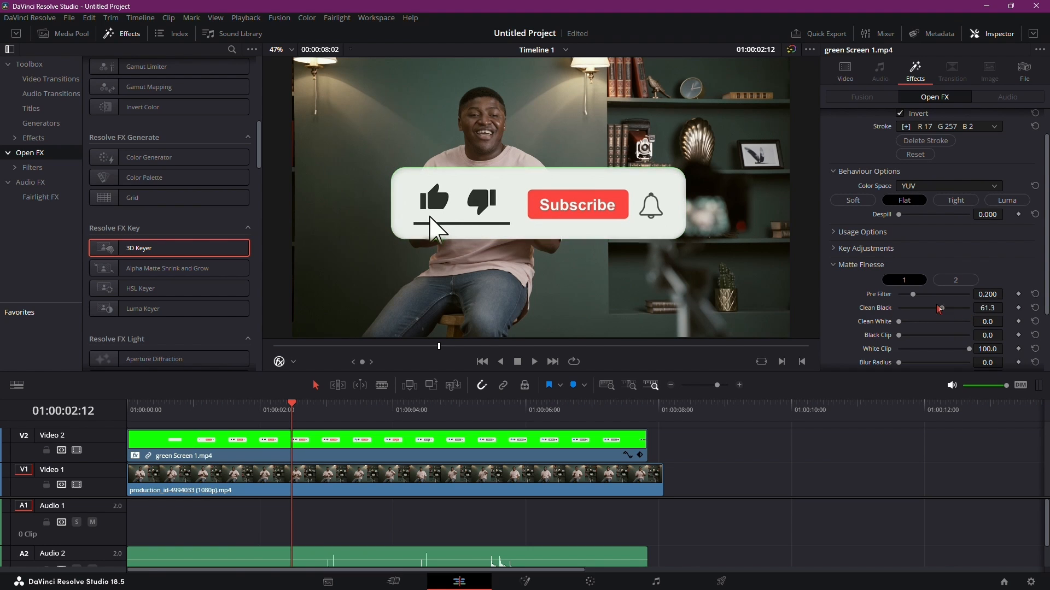
drag(937, 307, 915, 307)
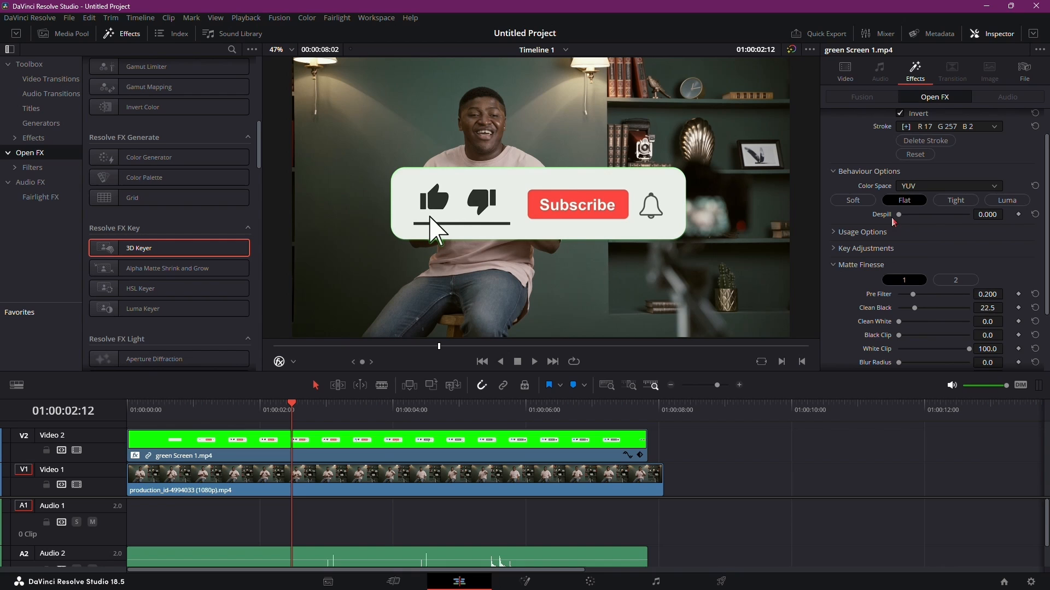
Raise Despill to 1.000 to remove the green tint from the button.
drag(899, 215, 933, 214)
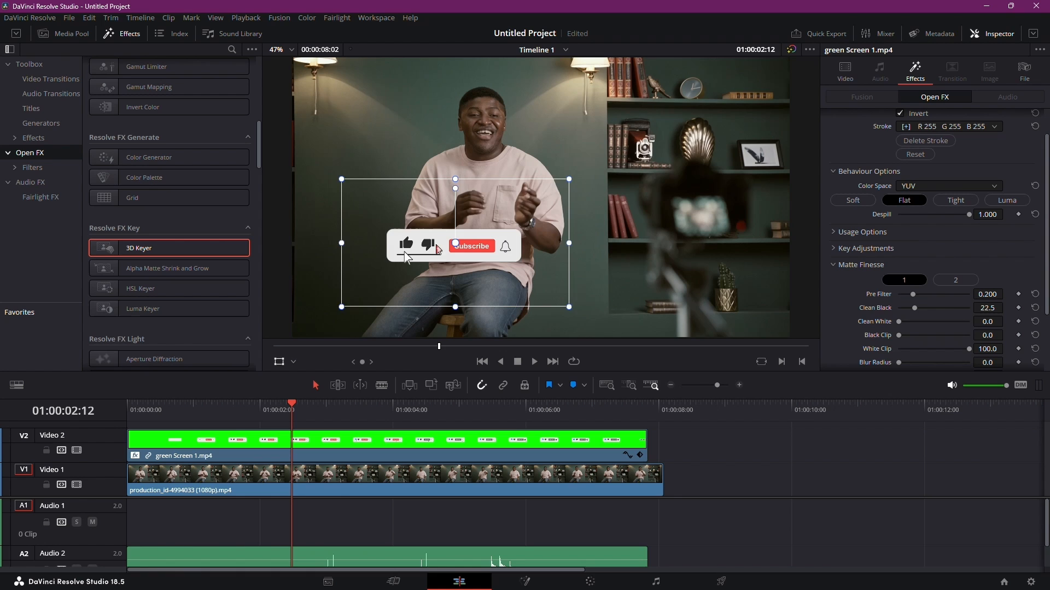
Move the Subscribe button to the upper right beside the bookshelf, then select the talking-person clip.
drag(455, 244, 684, 130)
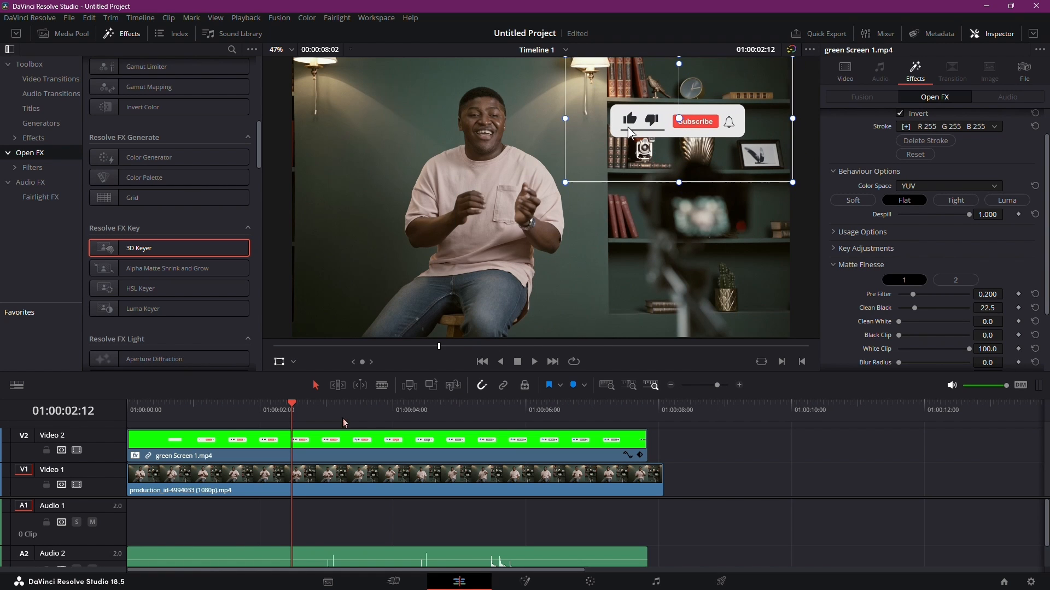
click(196, 475)
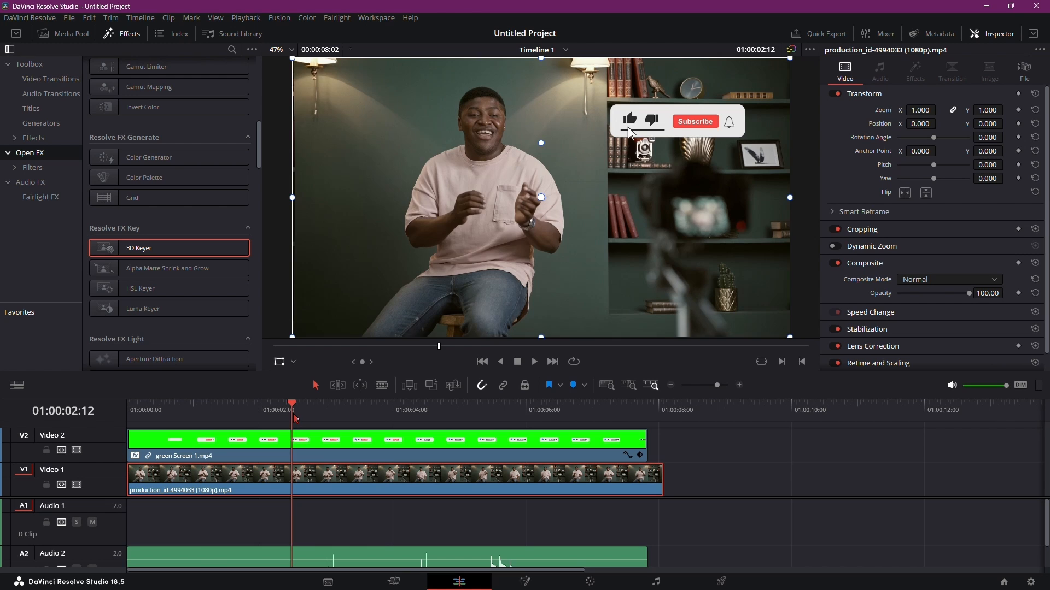